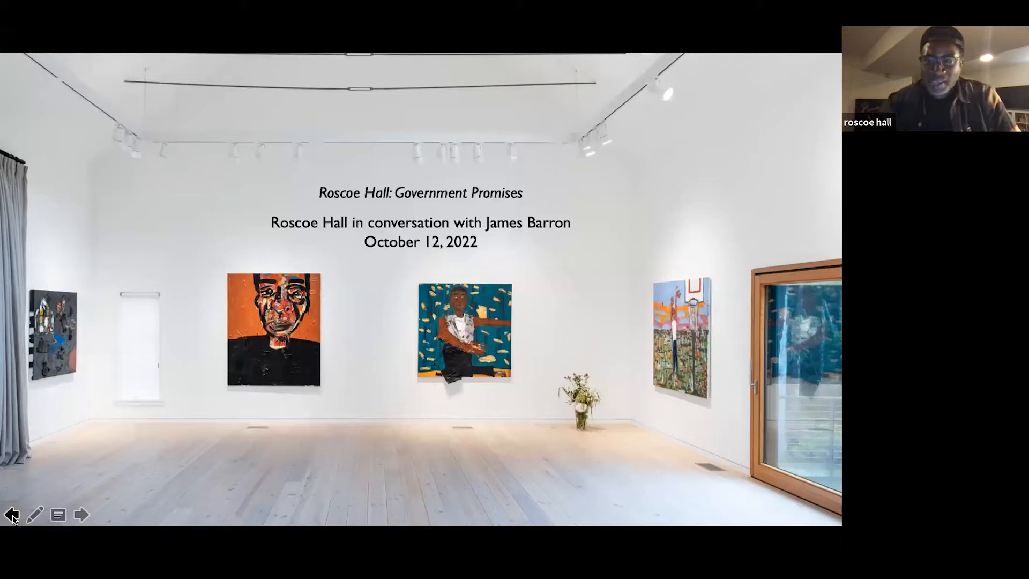
mouse_move(168, 521)
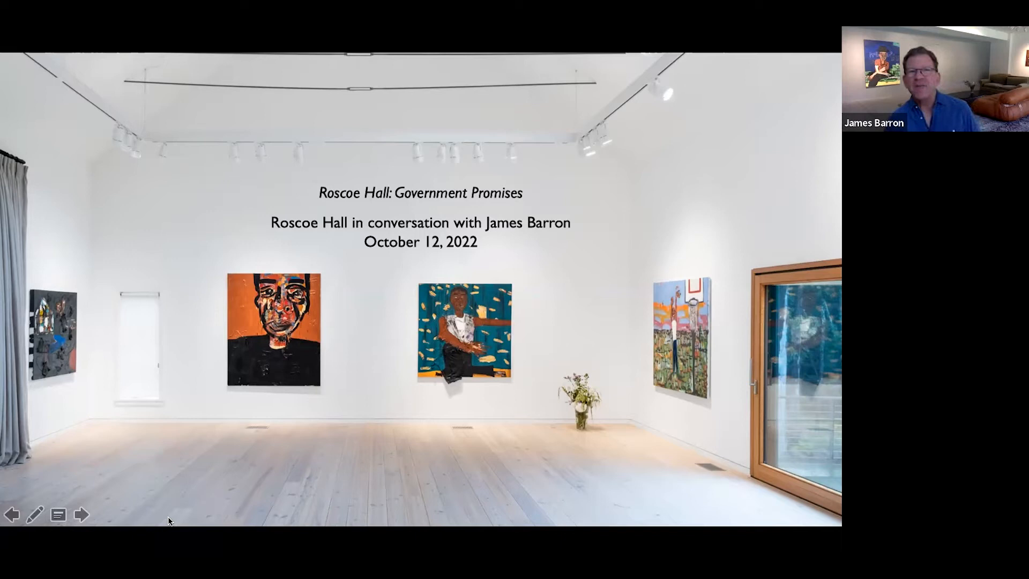
click(82, 514)
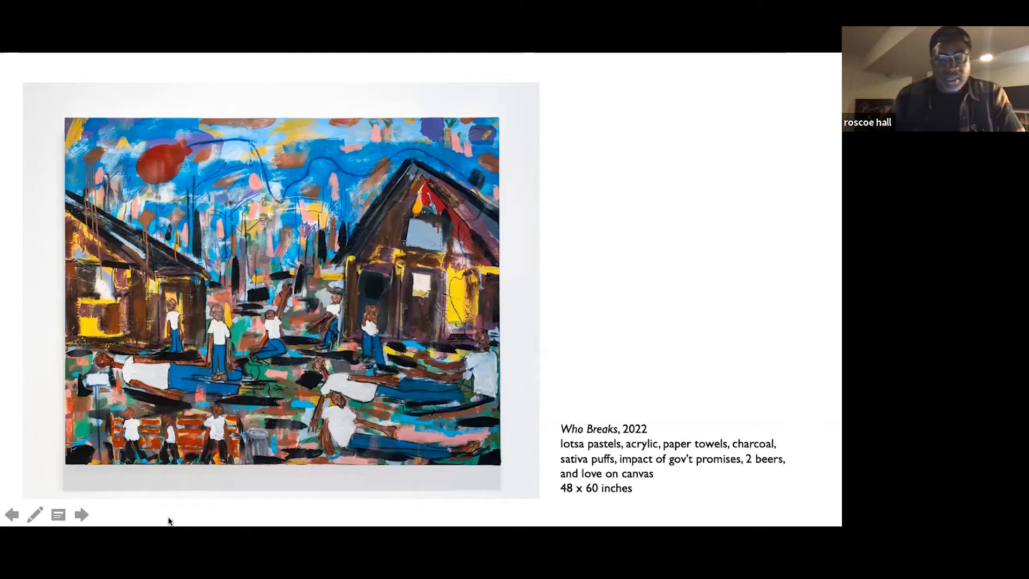
mouse_move(517, 109)
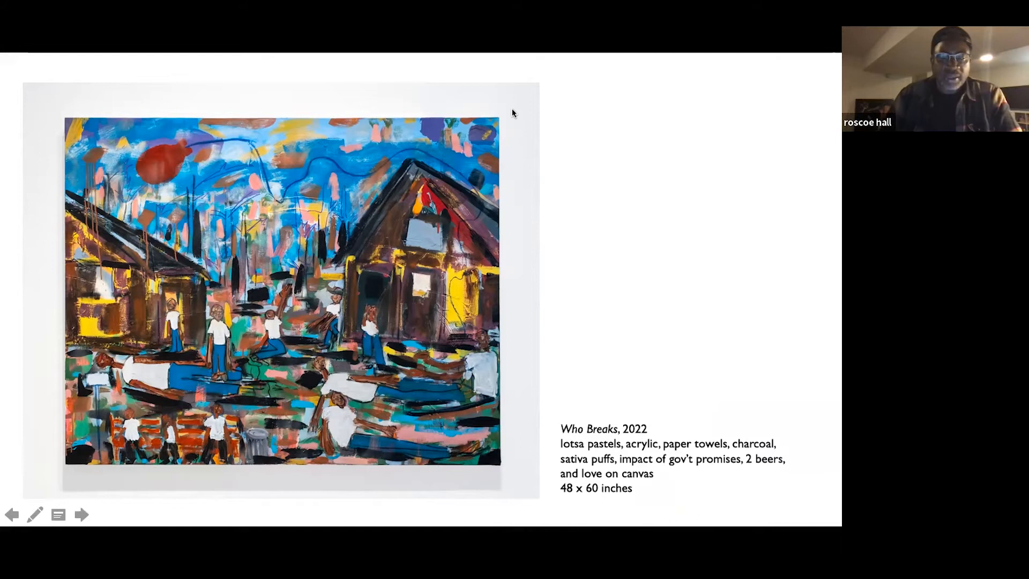
click(81, 515)
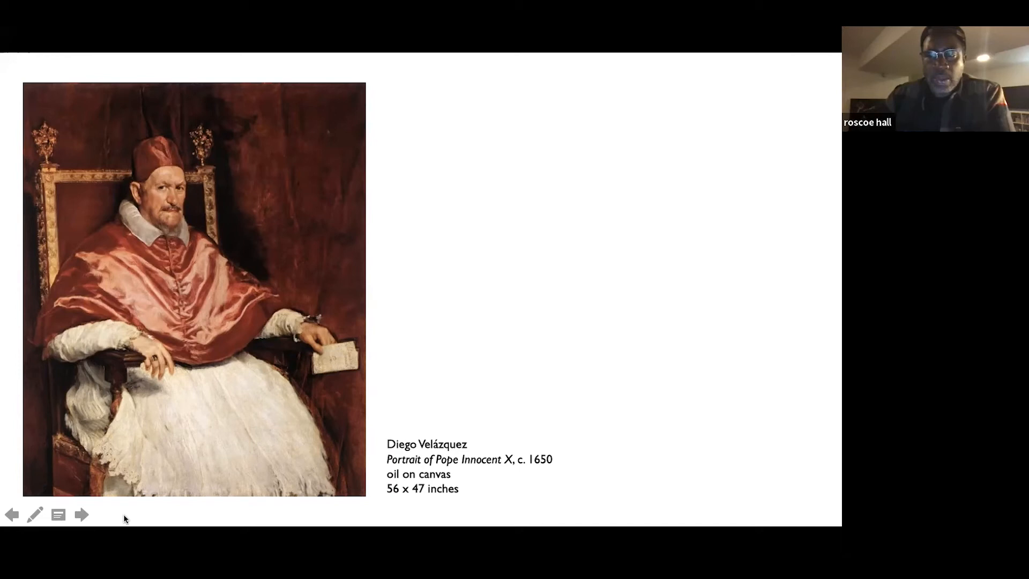
click(82, 515)
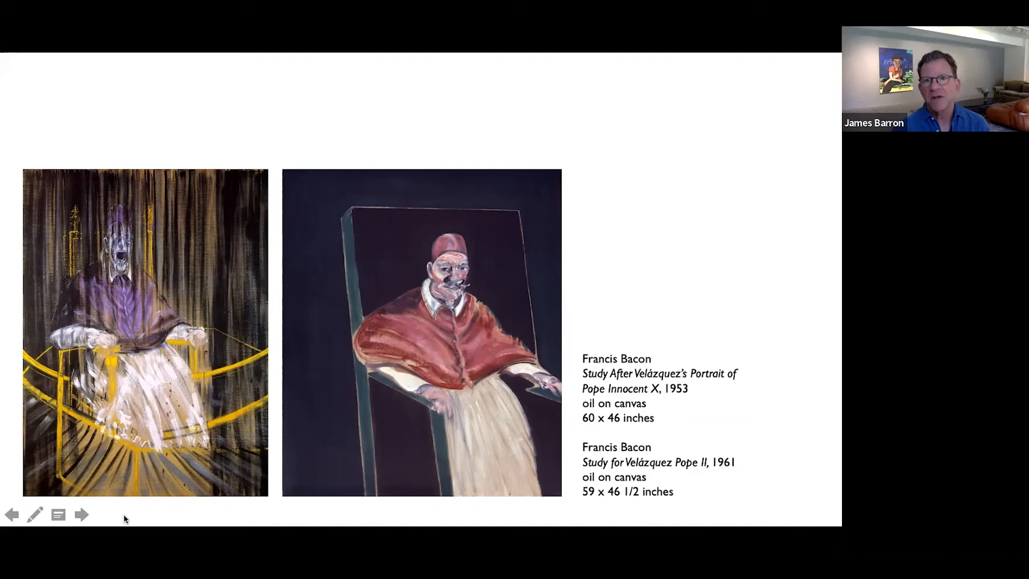
click(82, 514)
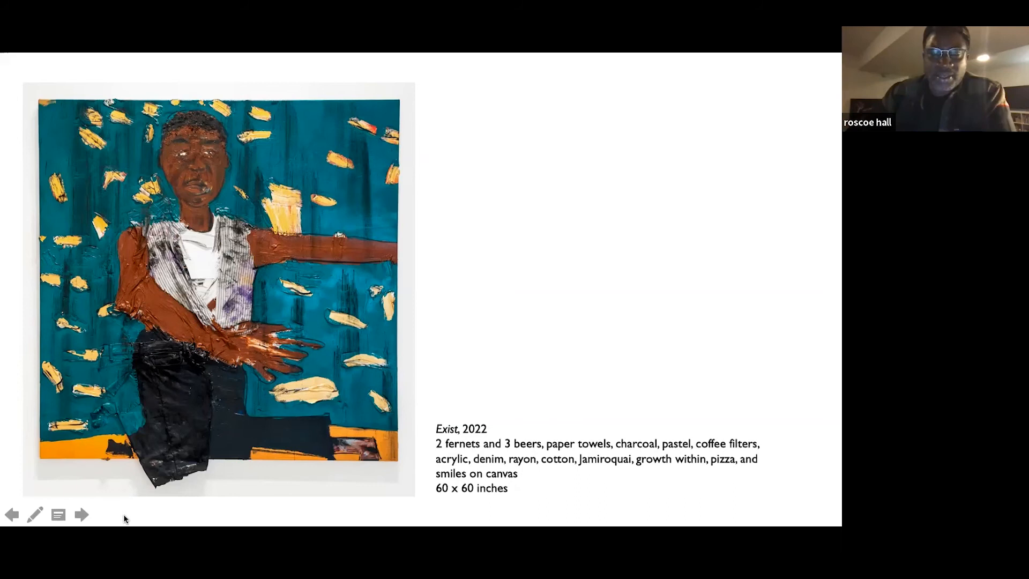
click(81, 514)
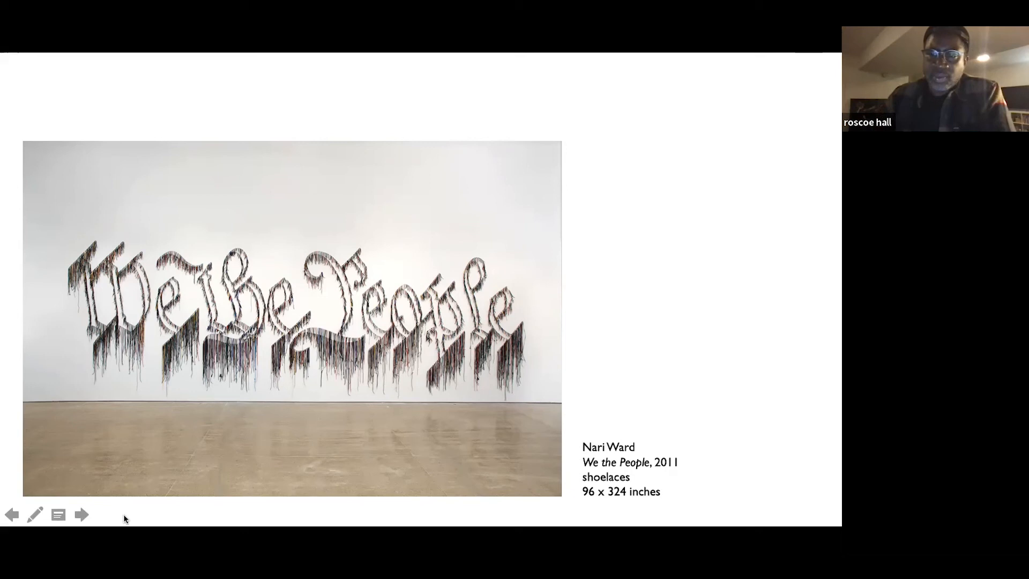
click(82, 515)
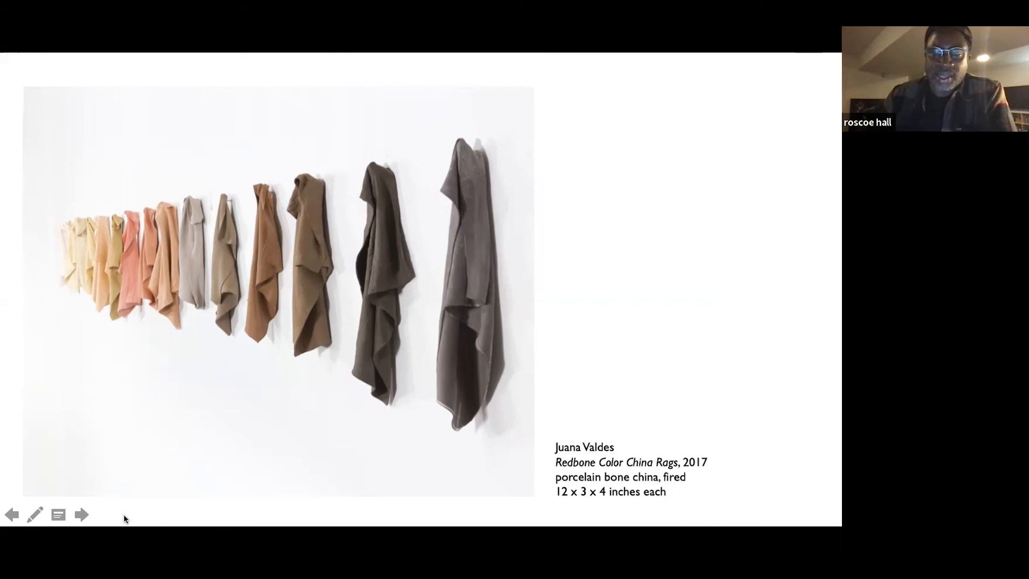
click(82, 515)
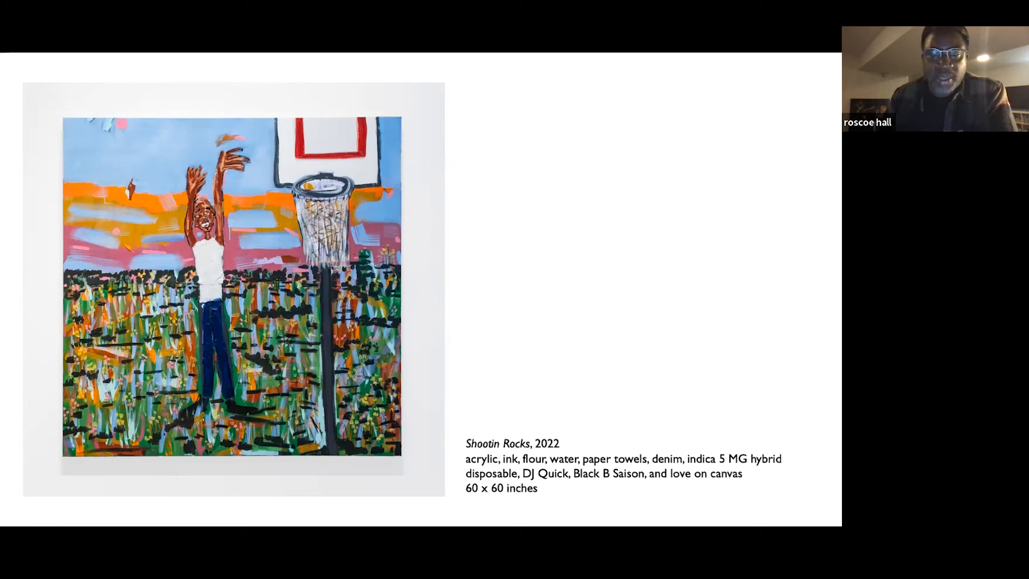
key(Right)
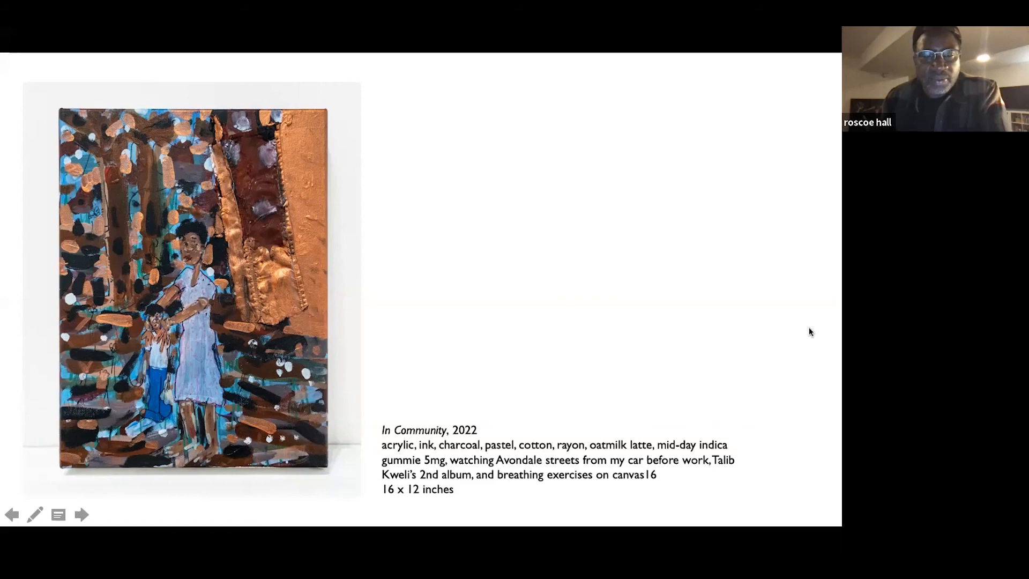
mouse_move(807, 161)
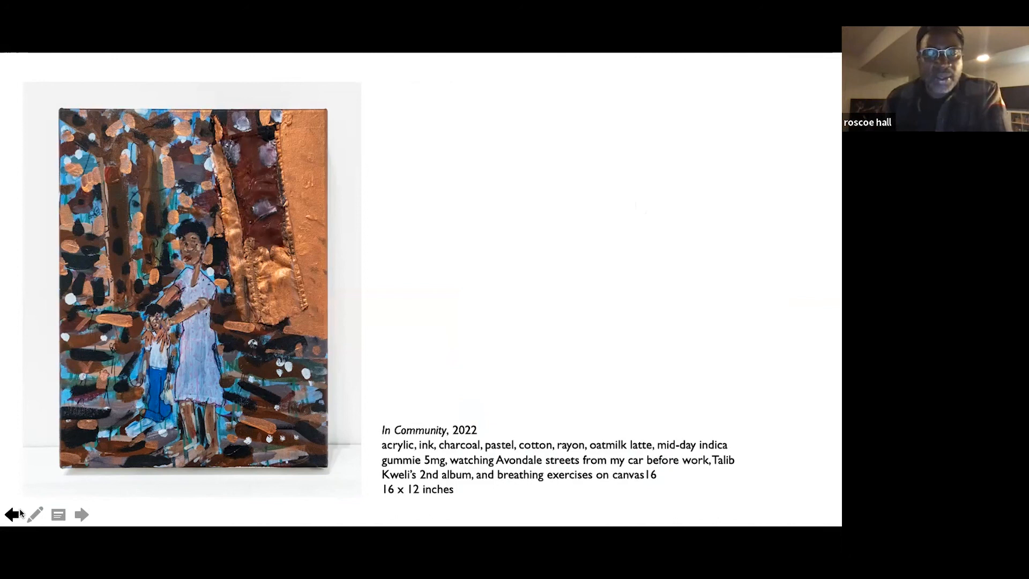
click(81, 514)
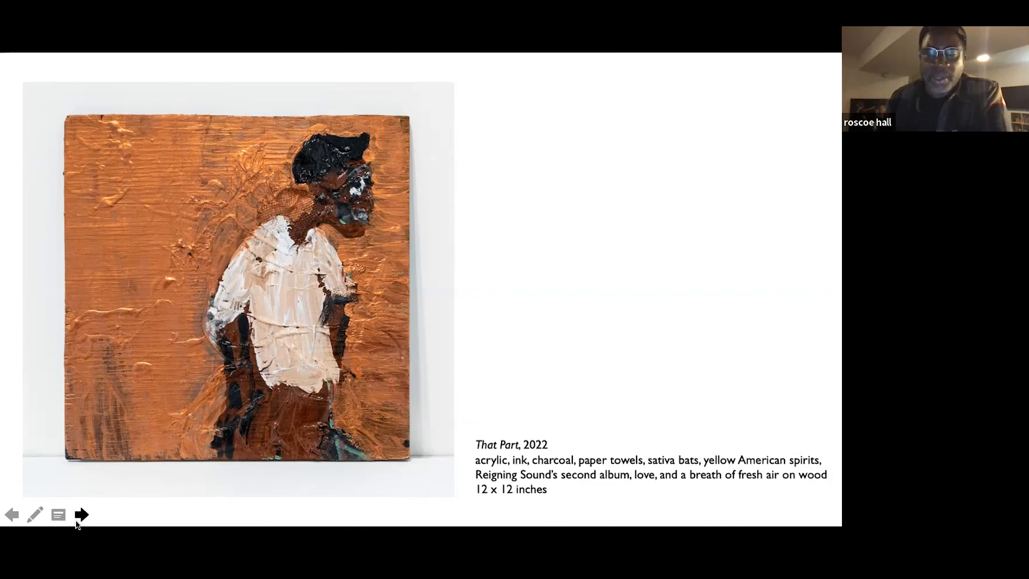
mouse_move(500, 111)
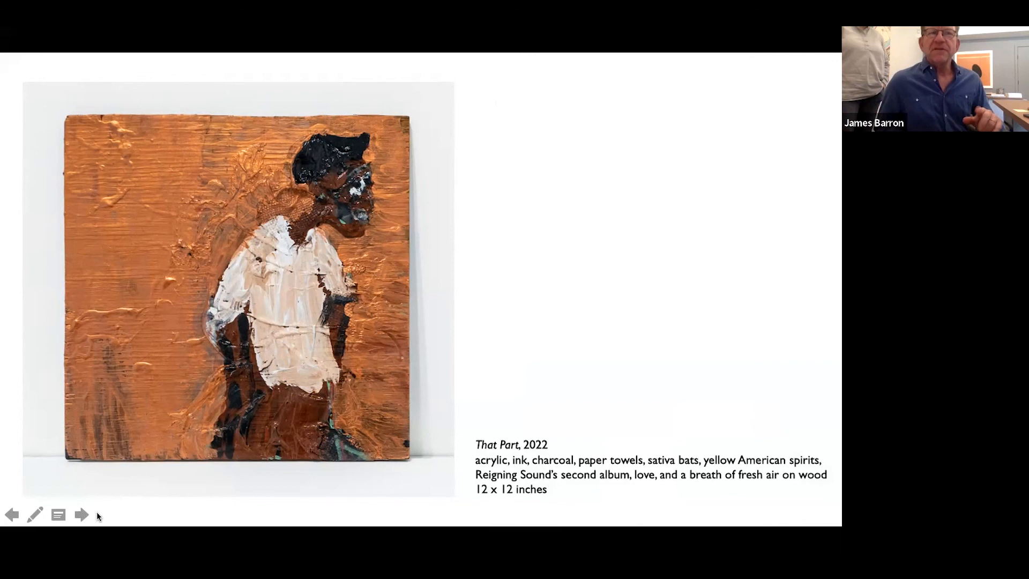
click(82, 514)
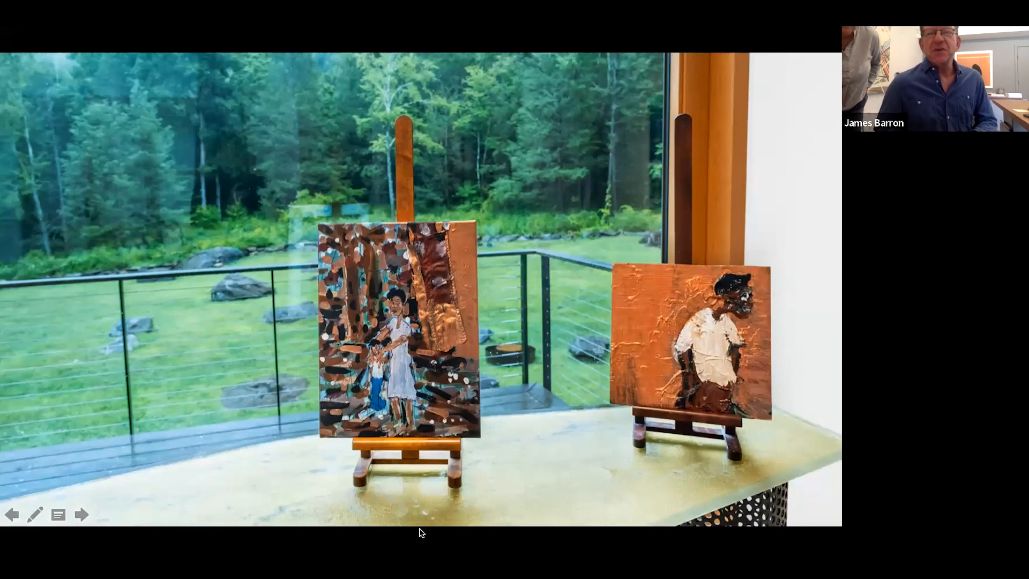